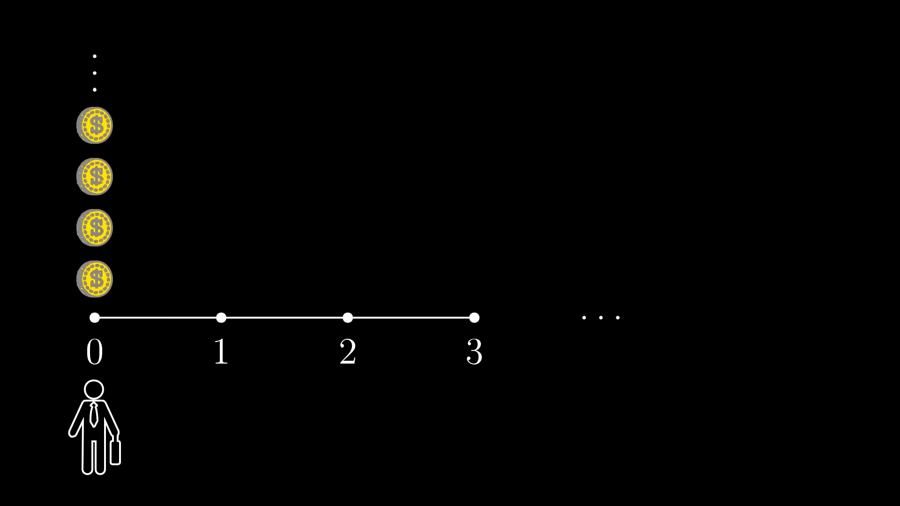
left_click_drag(97, 431, 221, 431)
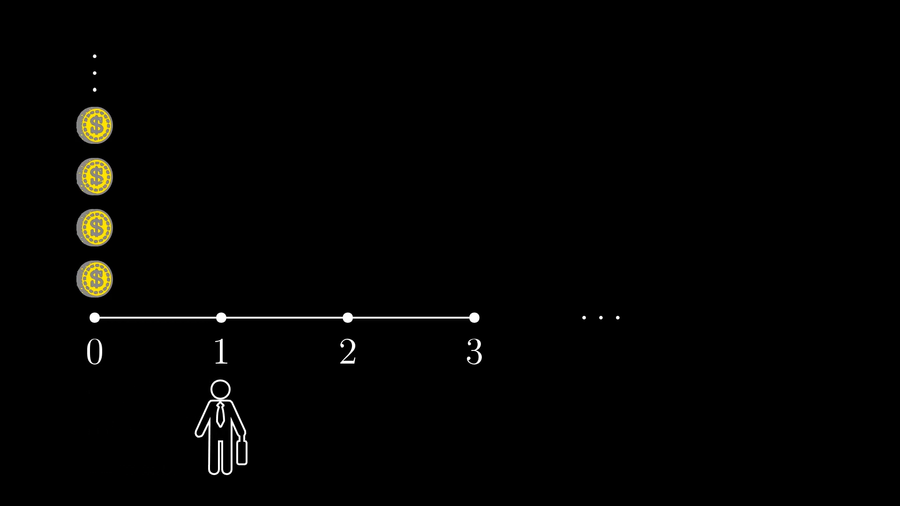